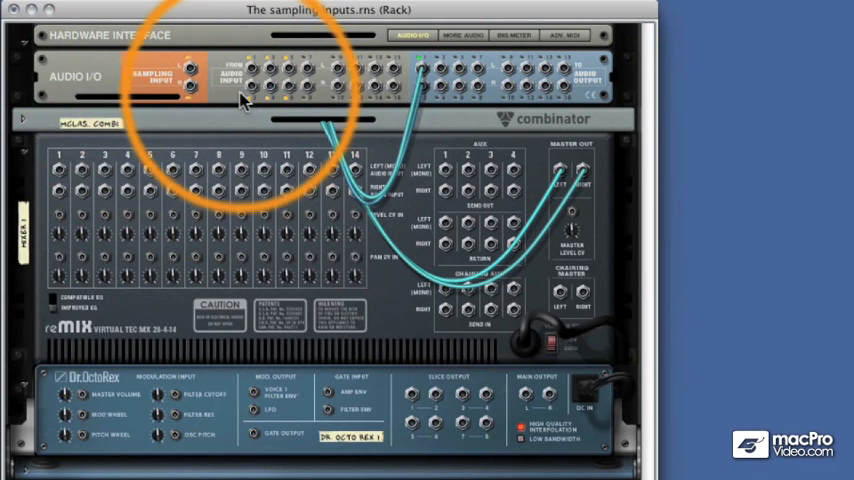
{"action": "mouse_move", "coordinate": [150, 127]}
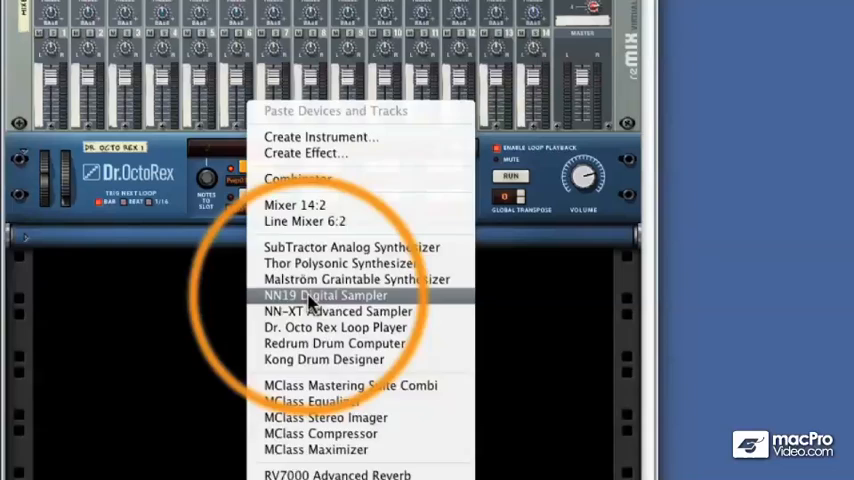
Open the Create context menu in the empty rack space below Dr.OctoRex
{"action": "left_click", "coordinate": [325, 296]}
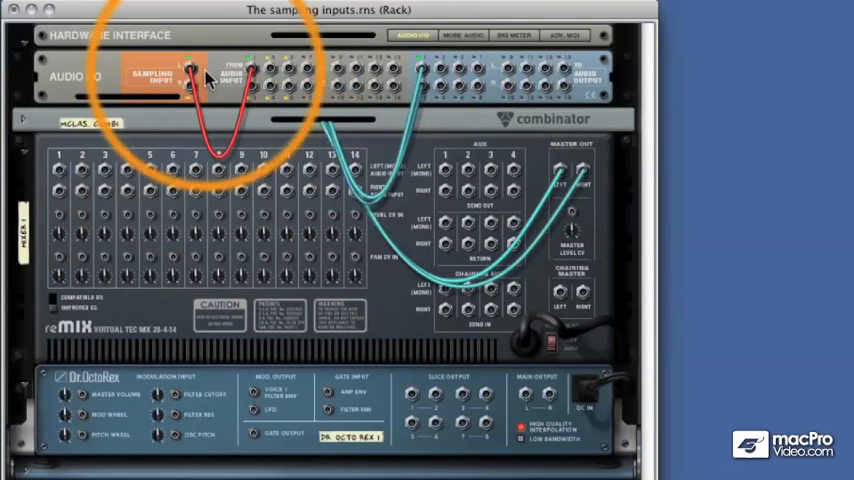
Plug a cable into the Hardware Interface's Sampling Input L jack on the rack's rear
{"action": "right_click", "coordinate": [190, 72]}
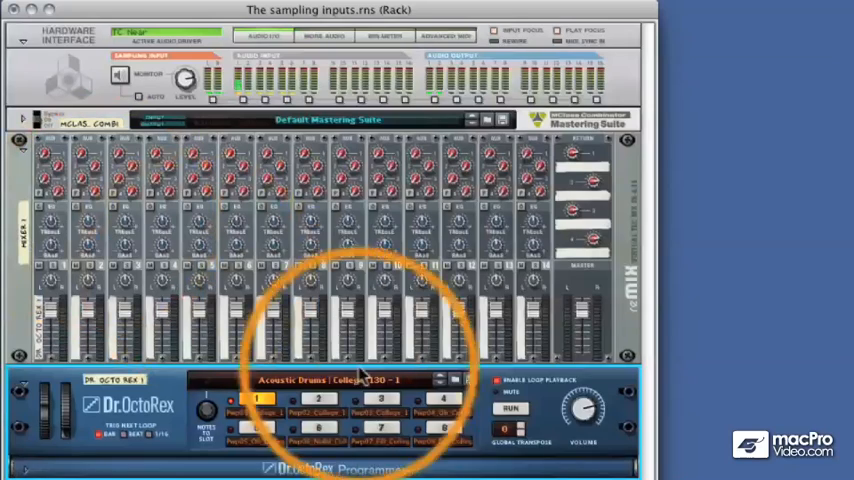
Run the Acoustic Drums | College 130 - 1 loop on the Dr.OctoRex front panel
{"action": "left_click", "coordinate": [506, 410]}
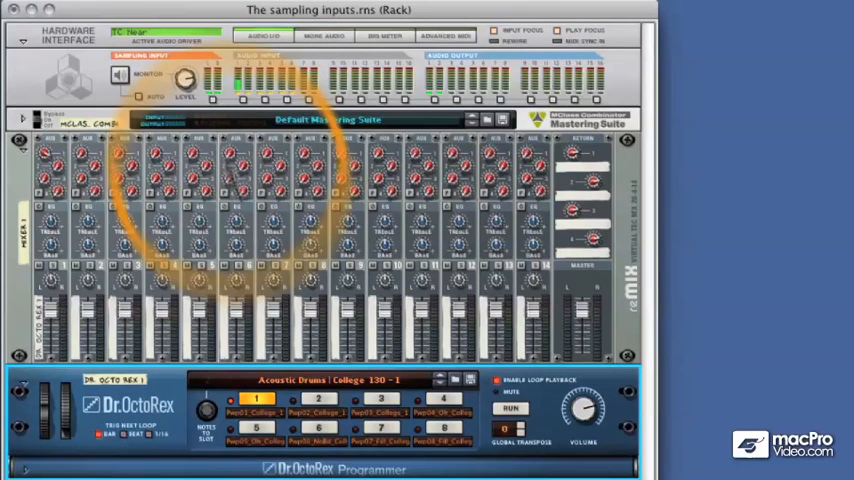
{"action": "left_click", "coordinate": [513, 406]}
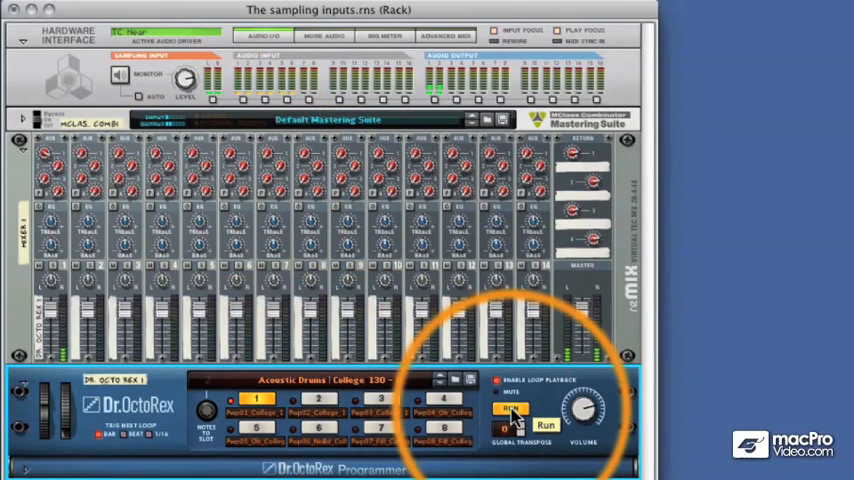